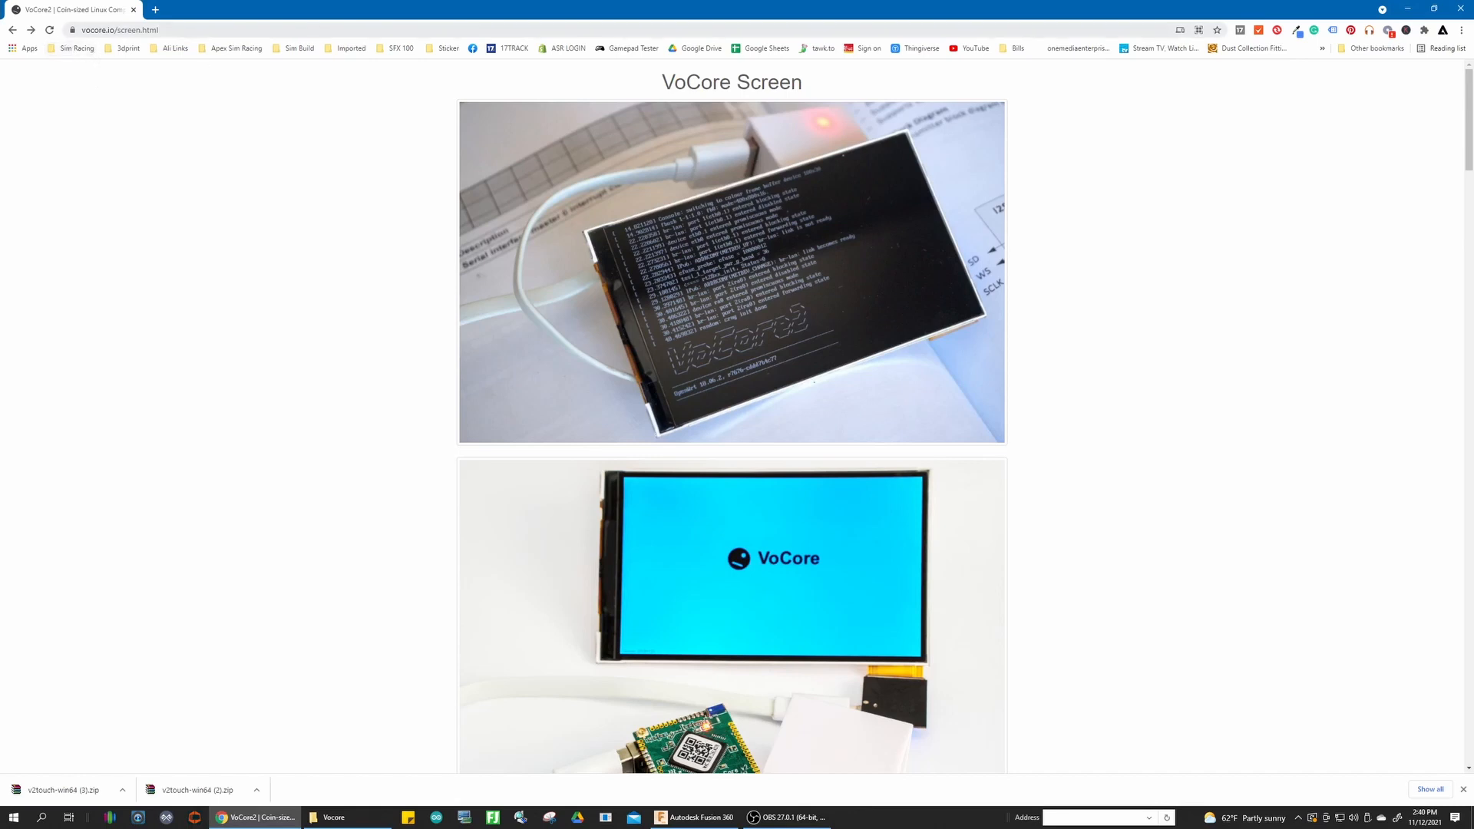
Show the vocore.io/screen.html address and reach the Sources section with the Windows SDK and driver link
left_click(129, 29)
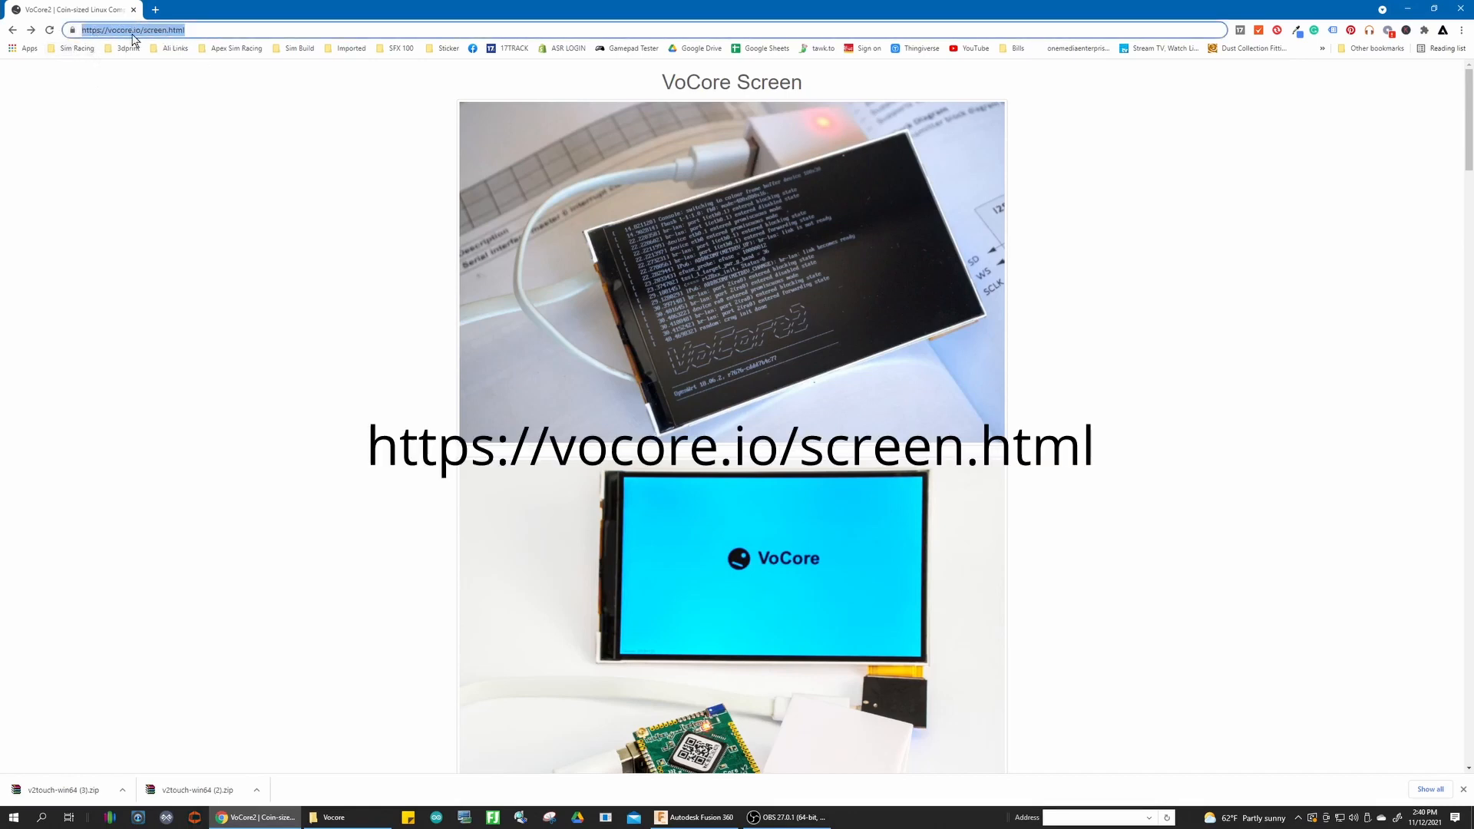
mouse_move(405, 184)
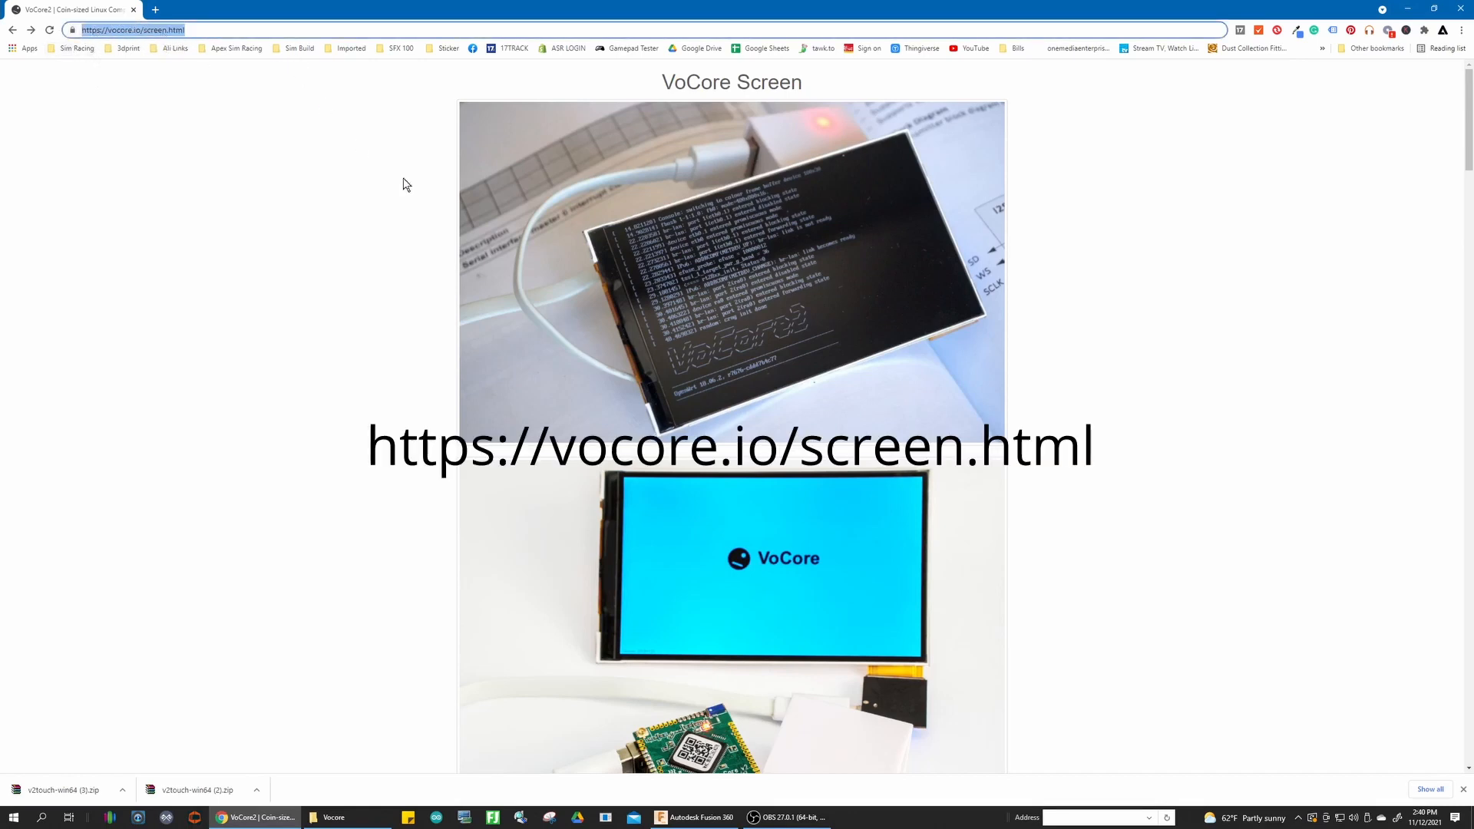
scroll("down", 3)
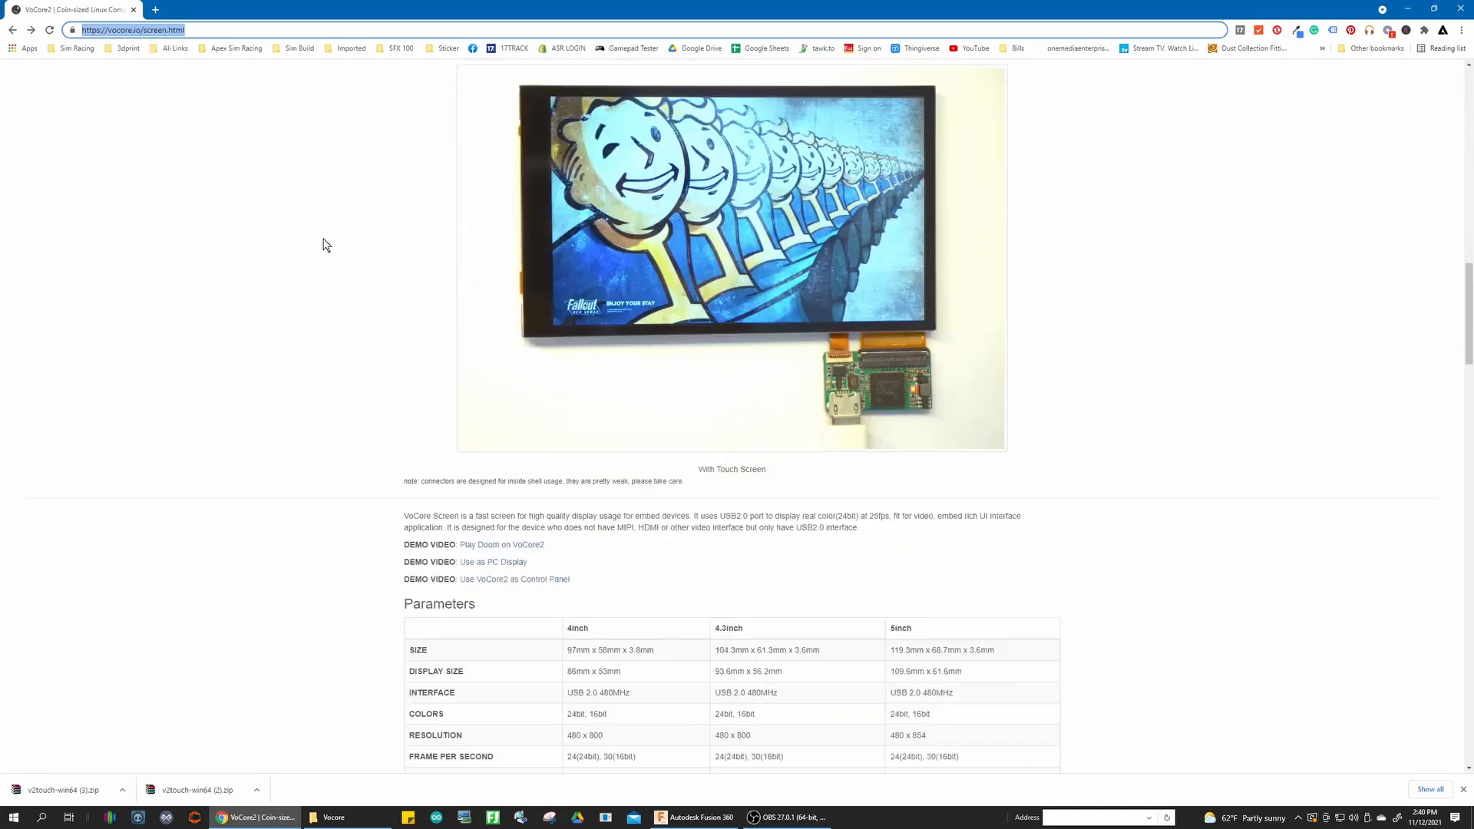
scroll("down", 3)
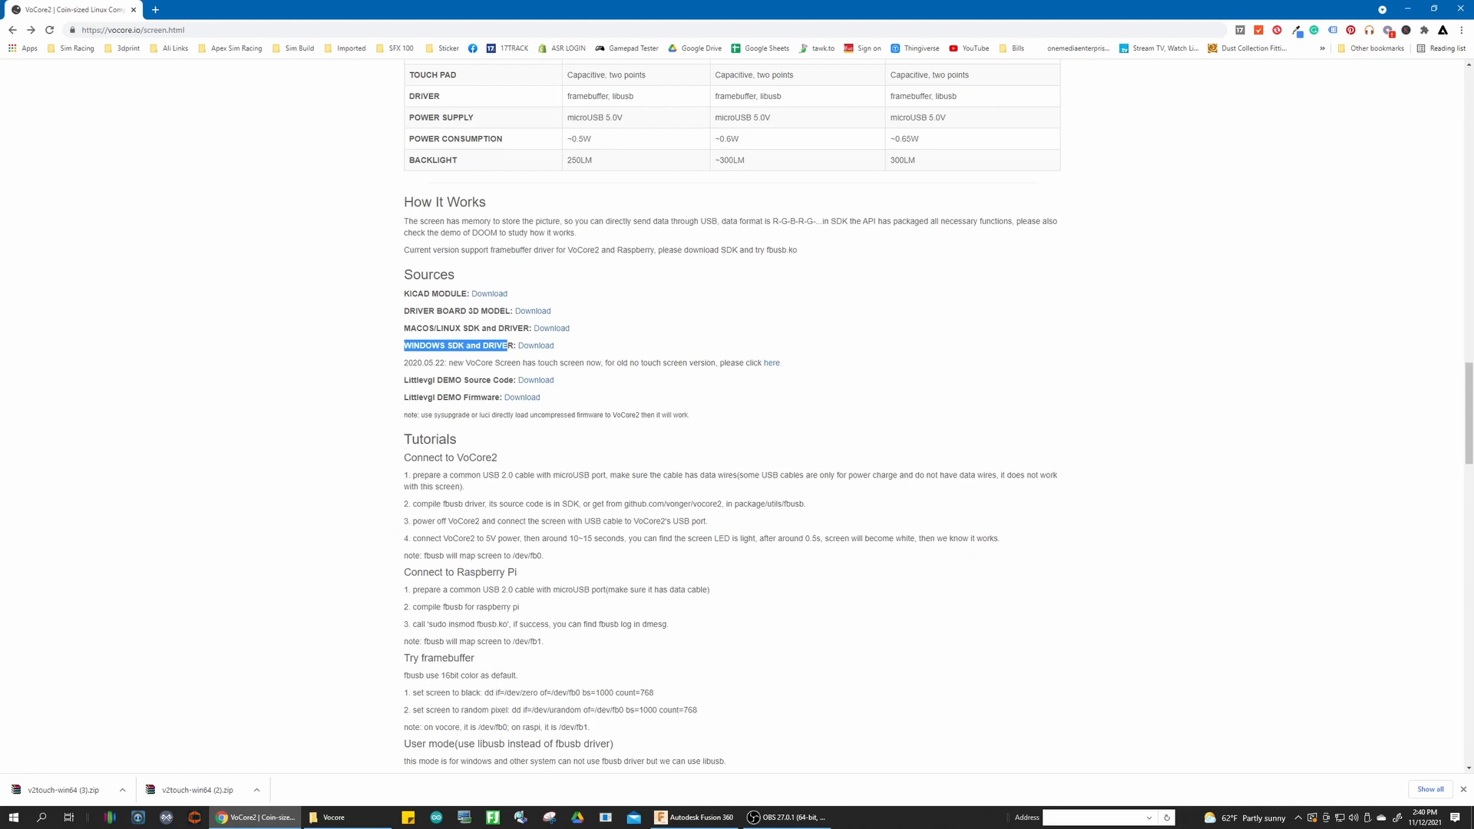
mouse_move(1102, 229)
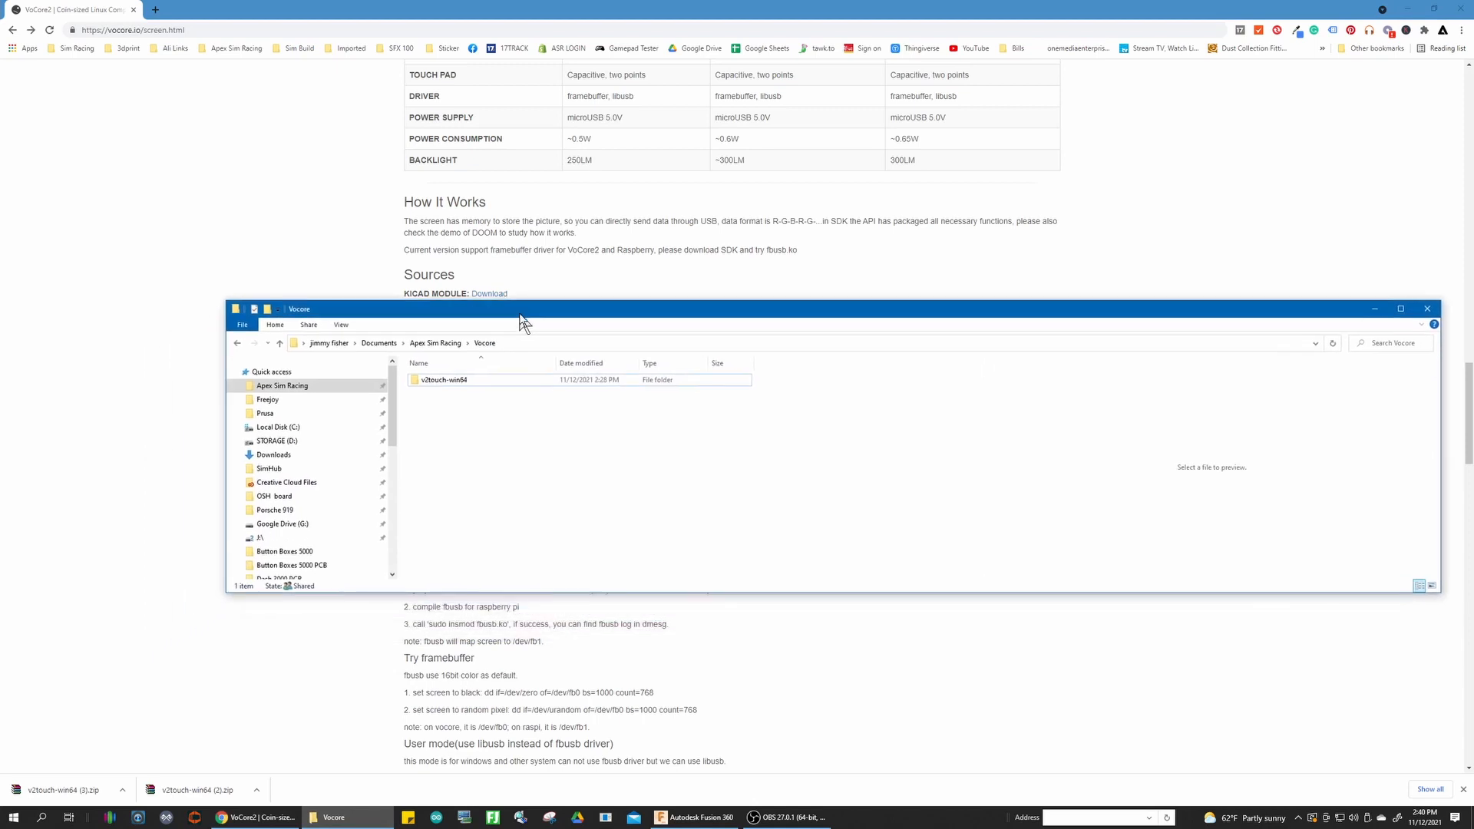
Launch eeprom.exe from the v2touch-win64 firmware folder
double_click(442, 379)
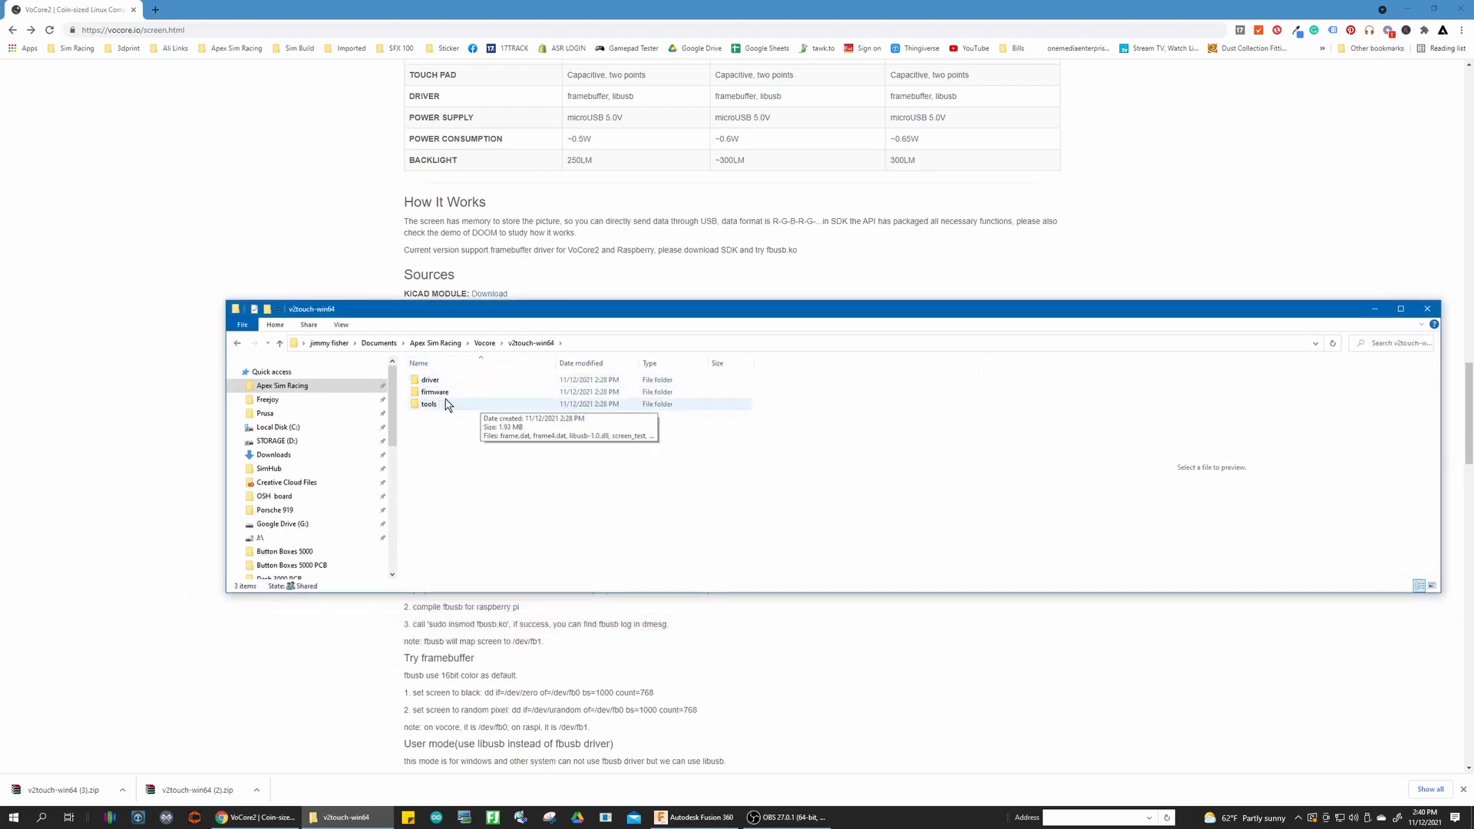
double_click(434, 391)
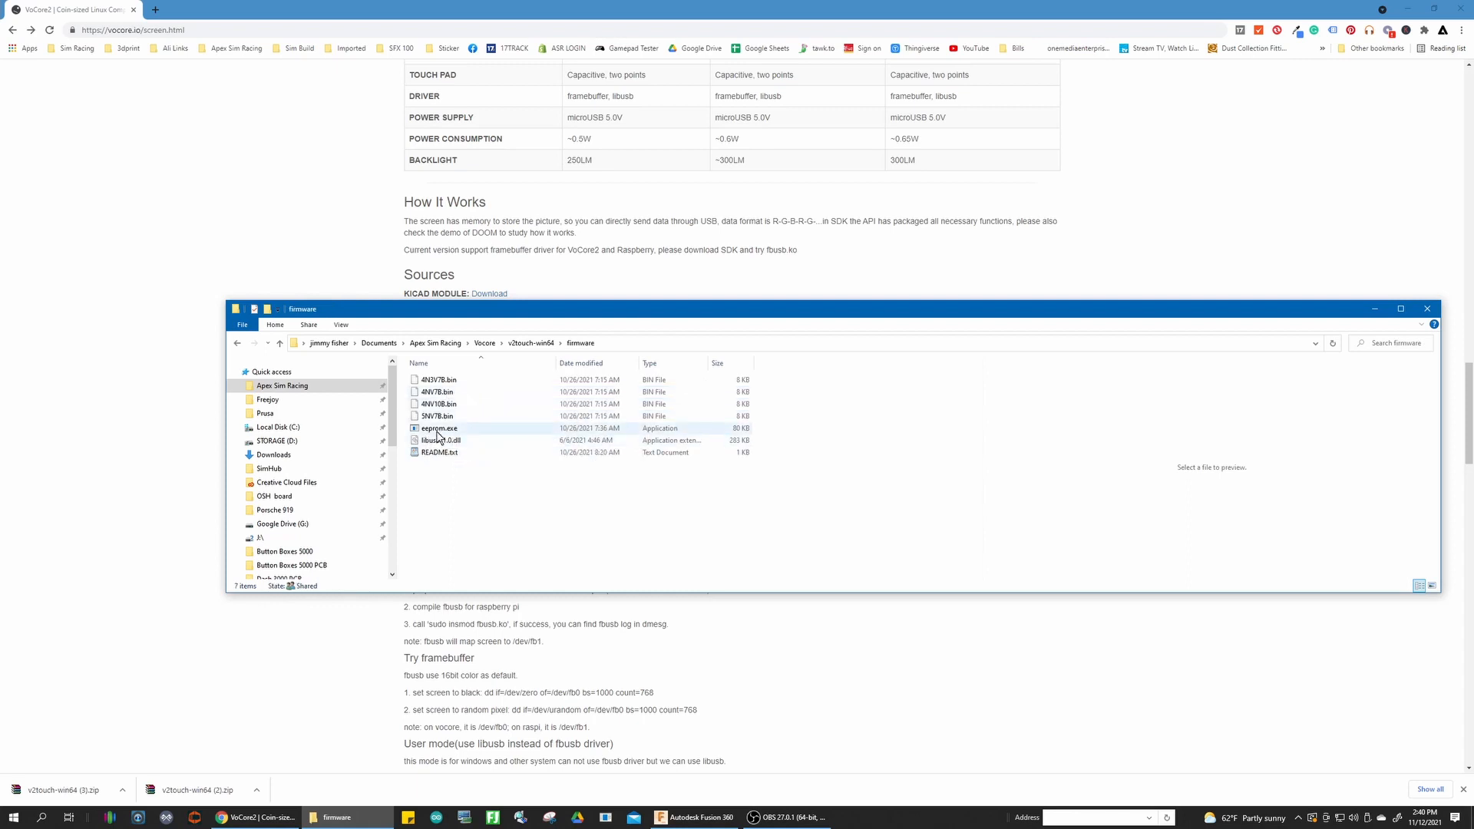
double_click(439, 429)
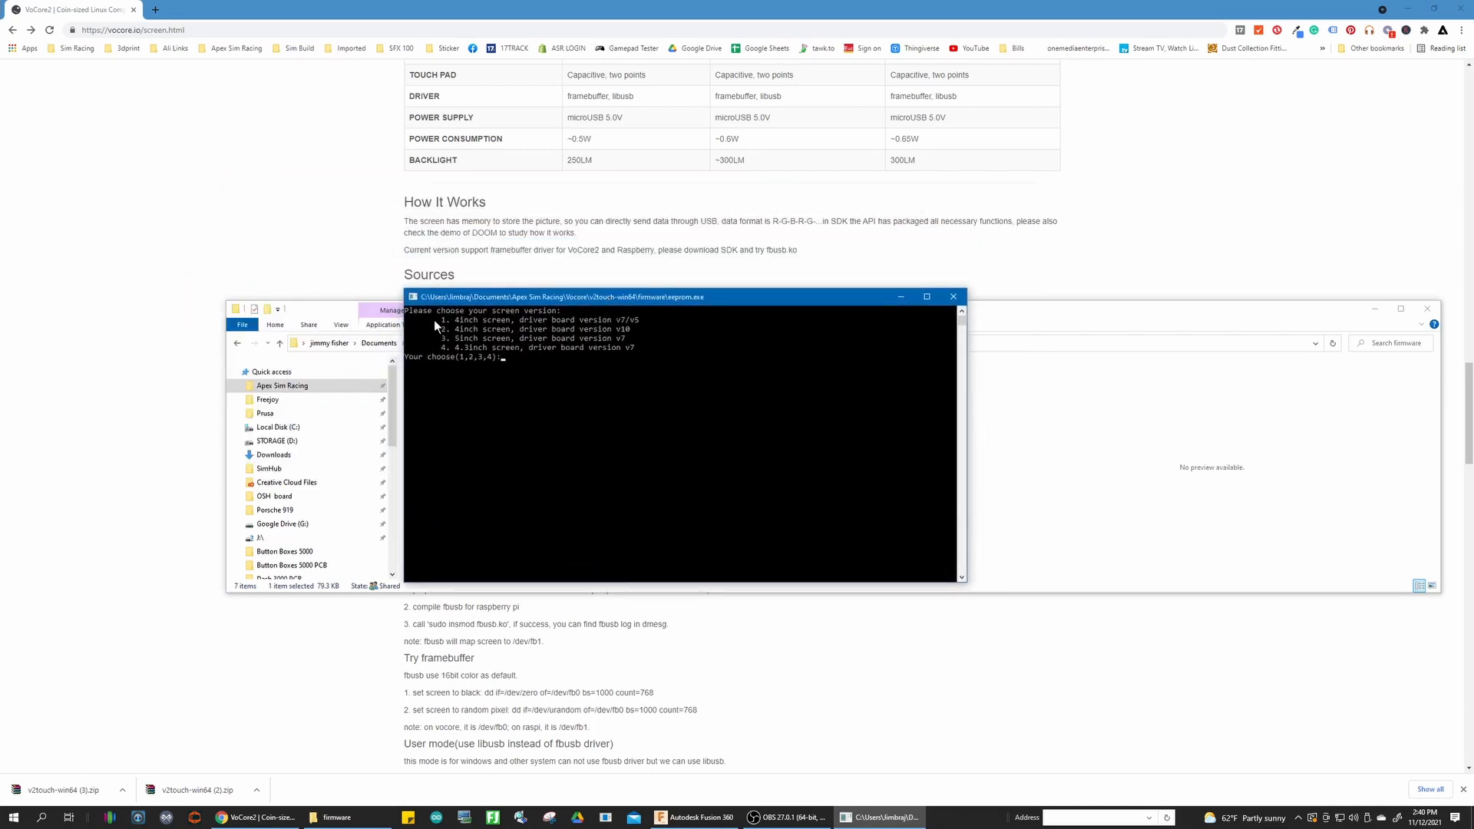
mouse_move(527, 321)
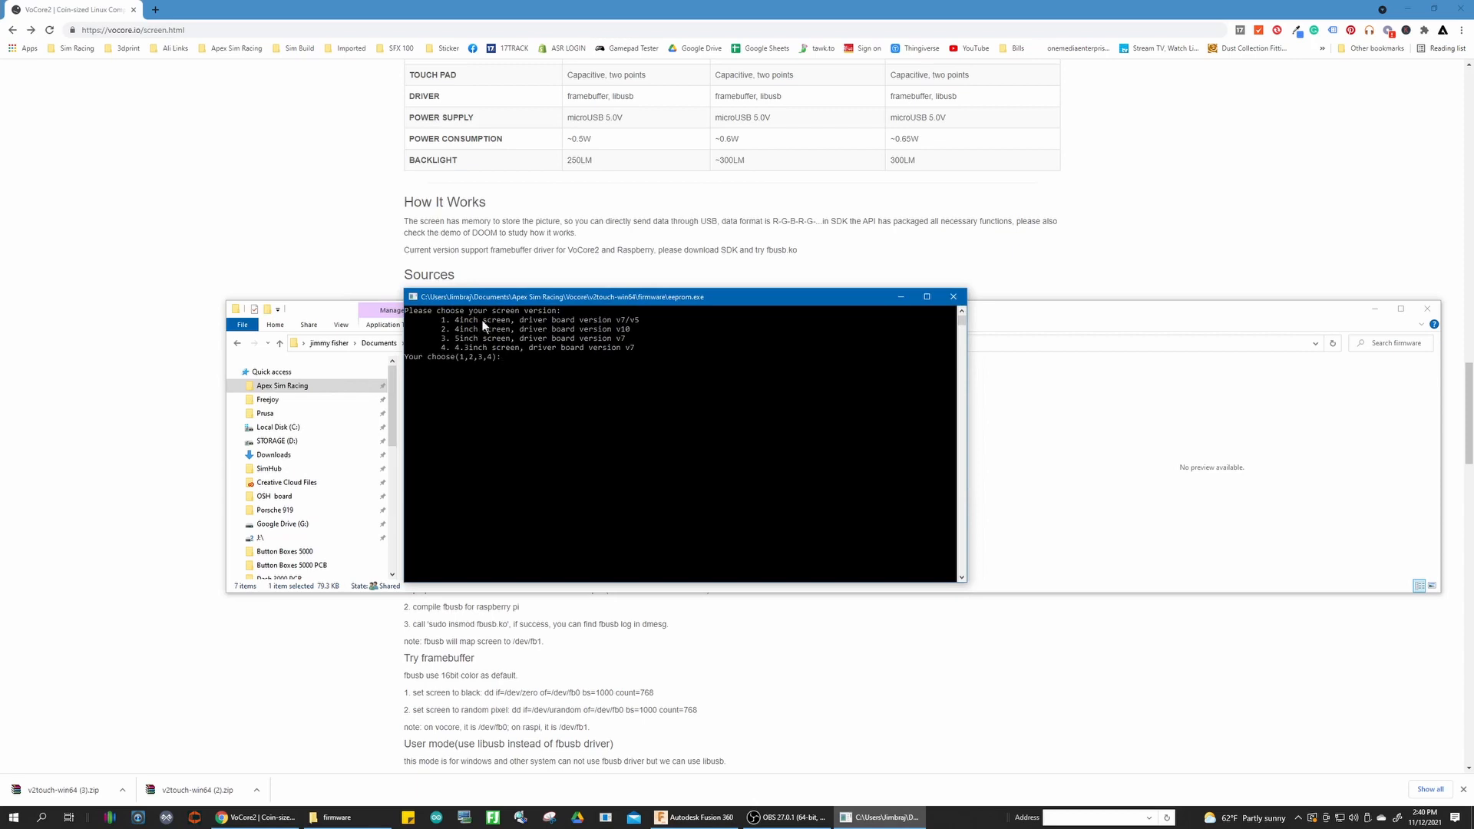
mouse_move(505, 359)
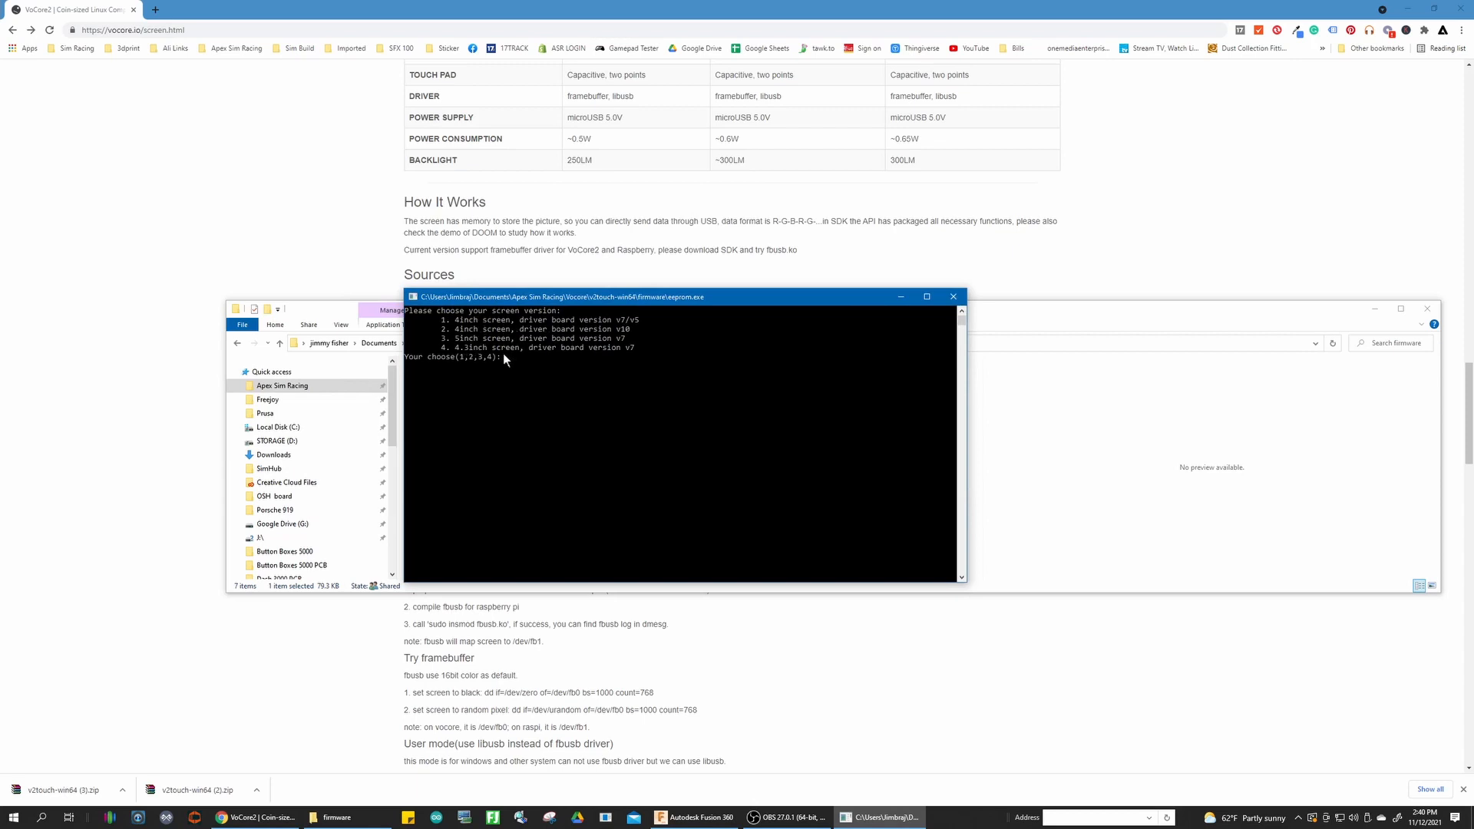
mouse_move(457, 338)
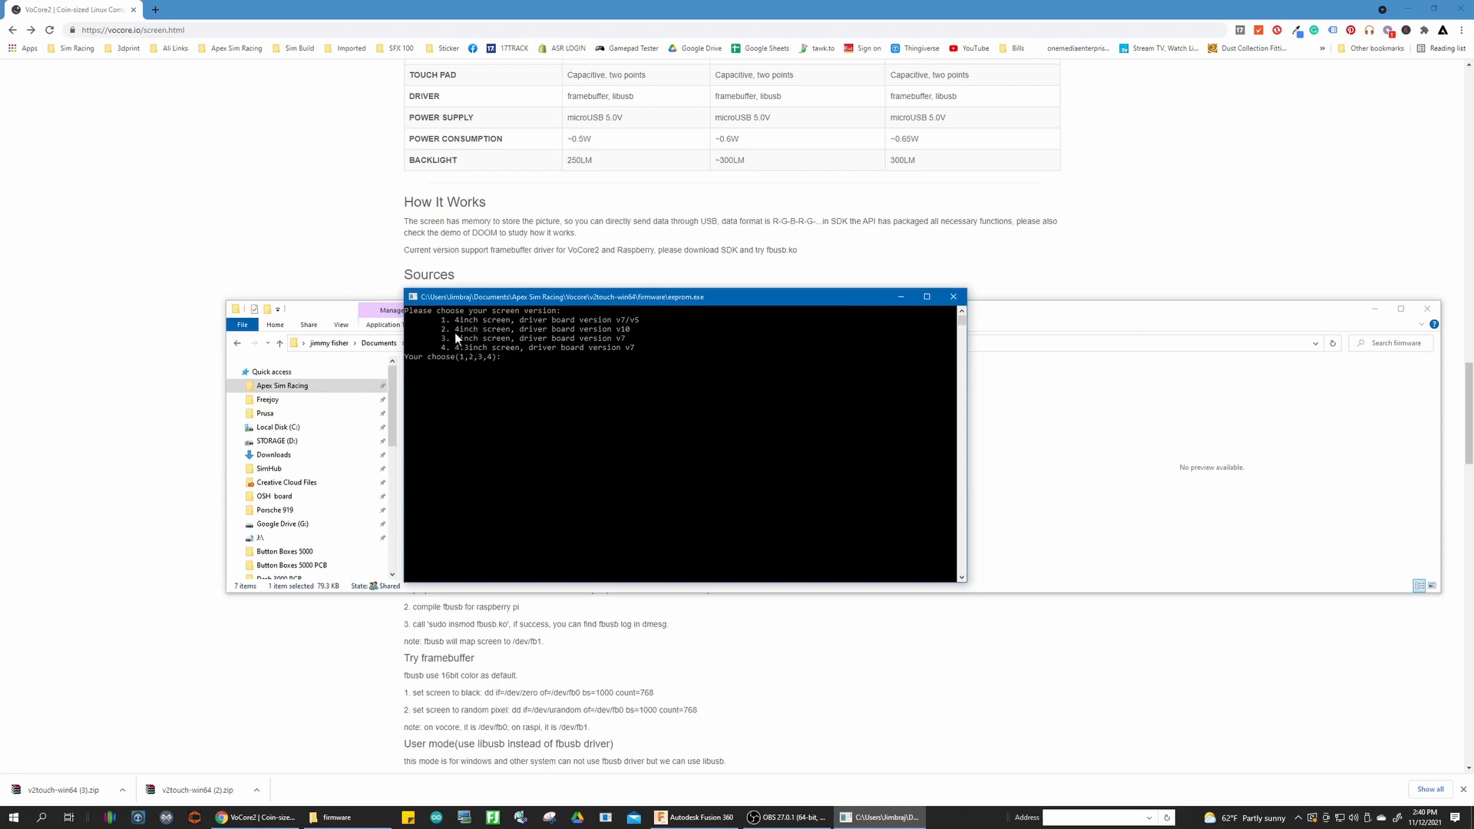
mouse_move(451, 343)
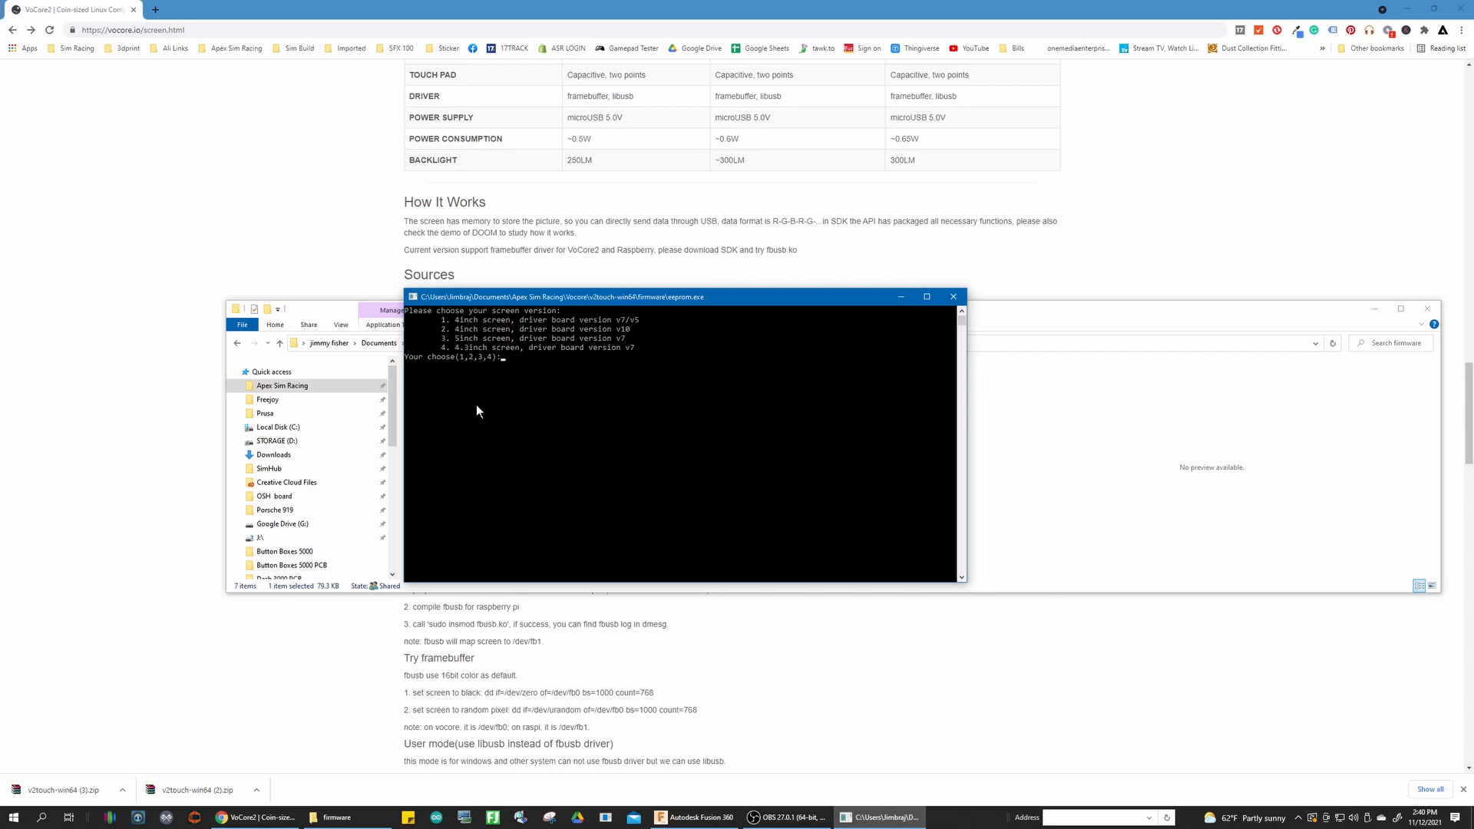
Choose option 3 (5-inch screen, driver board v7) in eeprom.exe, then launch SimHub from Windows search
type("3")
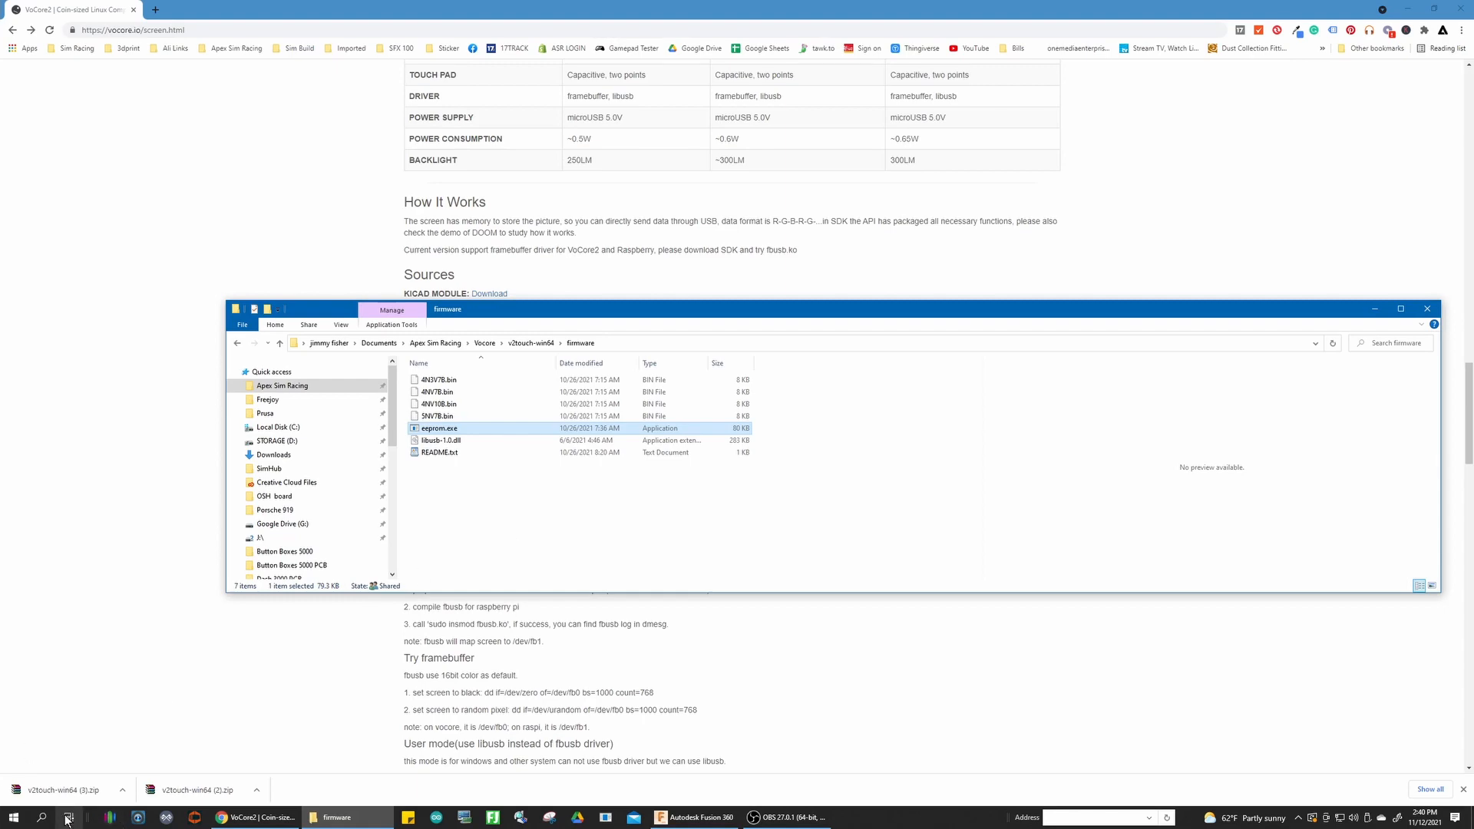
left_click(39, 817)
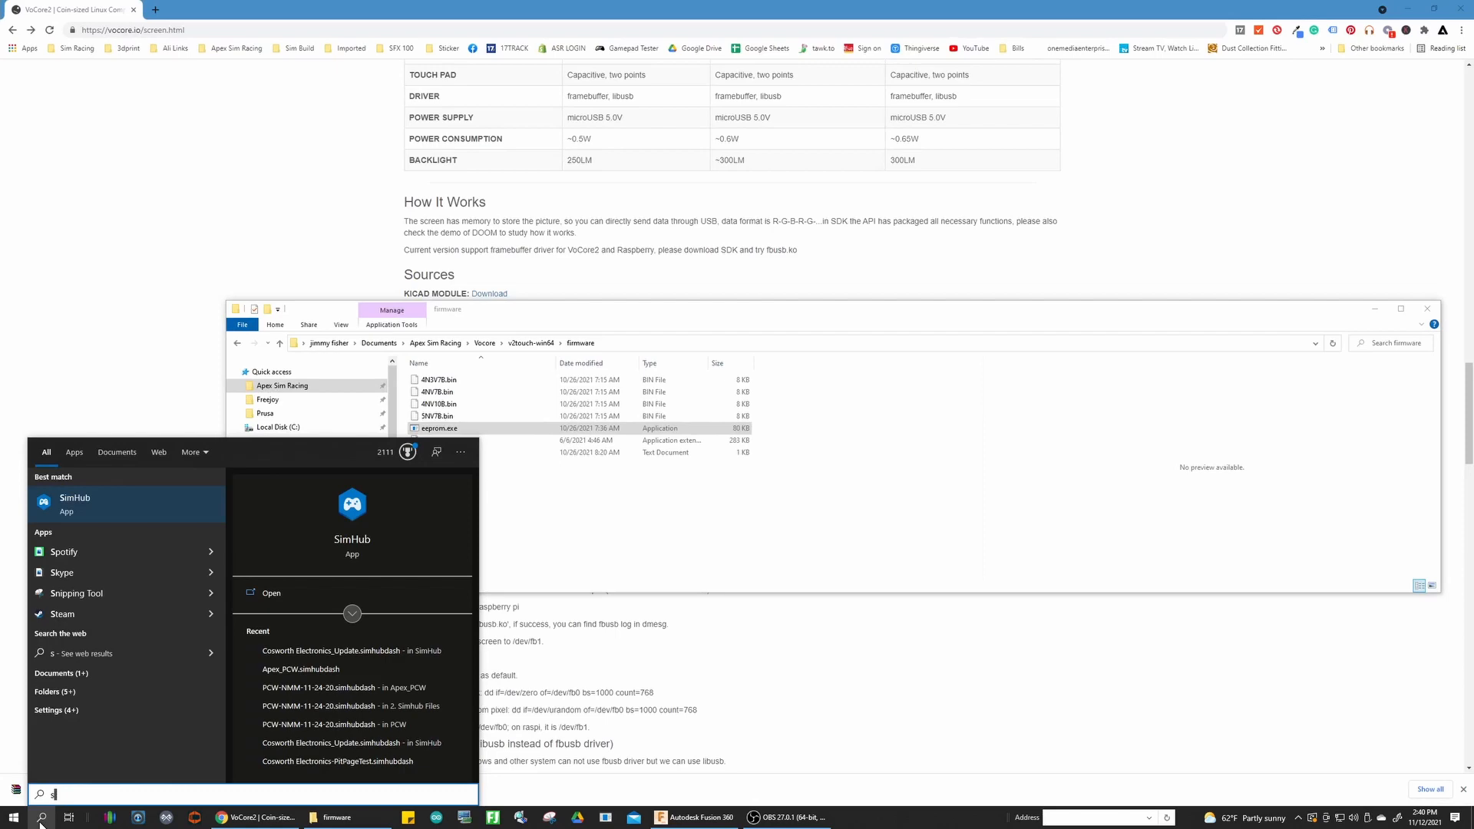
type("imhub")
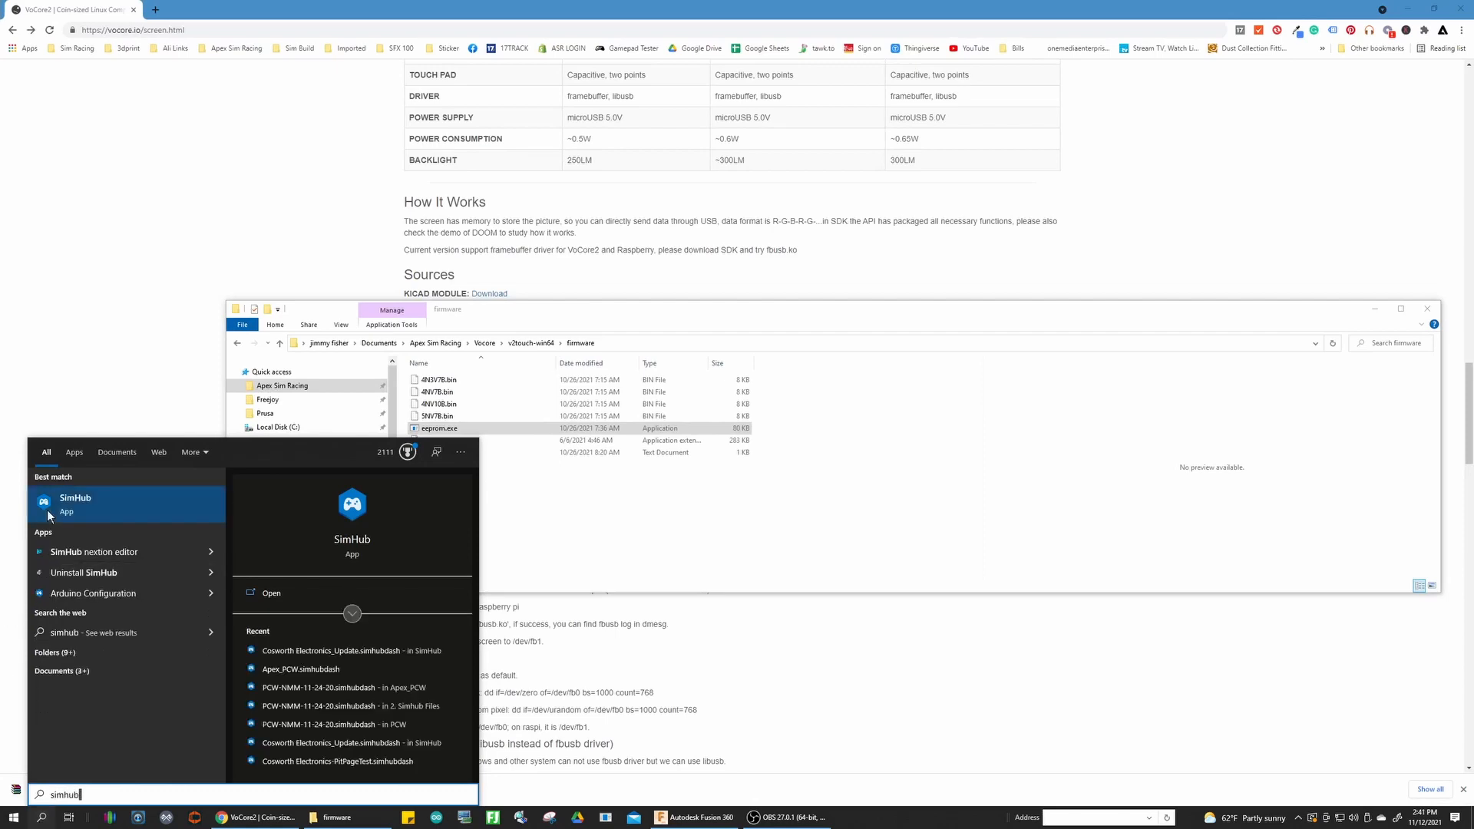
left_click(75, 504)
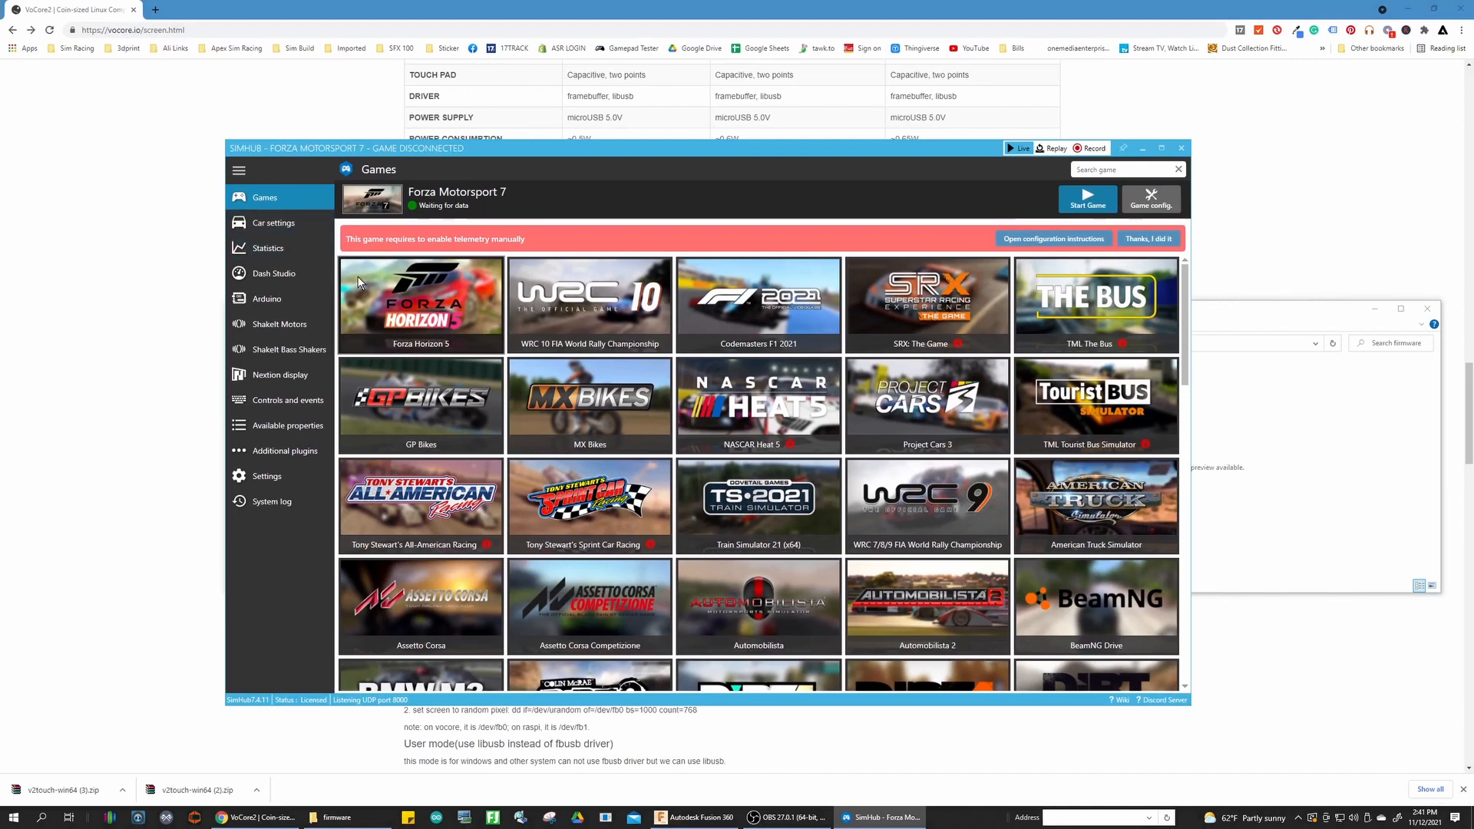
Show the Ford GT dashboard's display choices, including On VOCORE screen, in Dash Studio
left_click(273, 273)
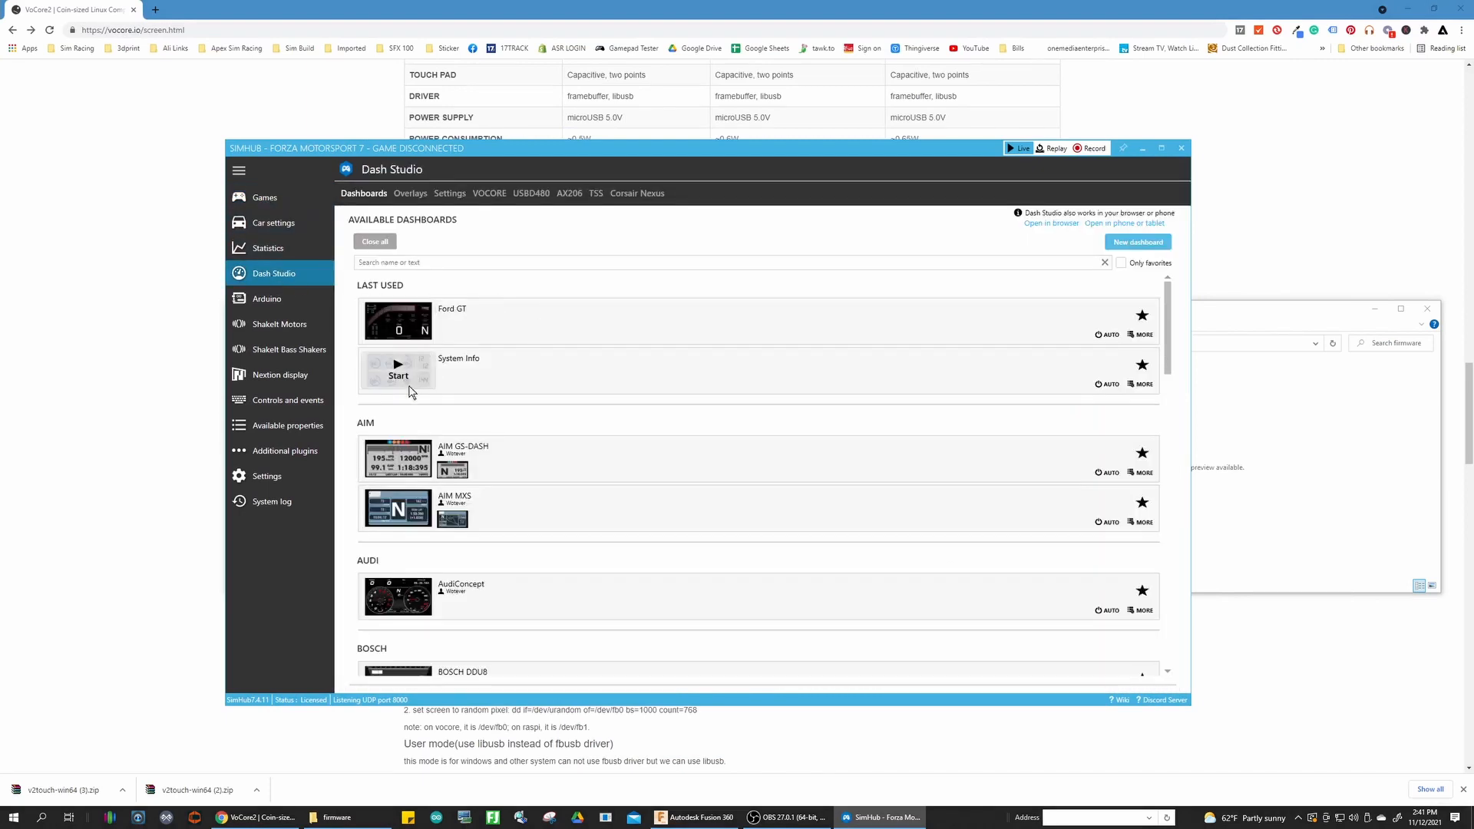
left_click(396, 319)
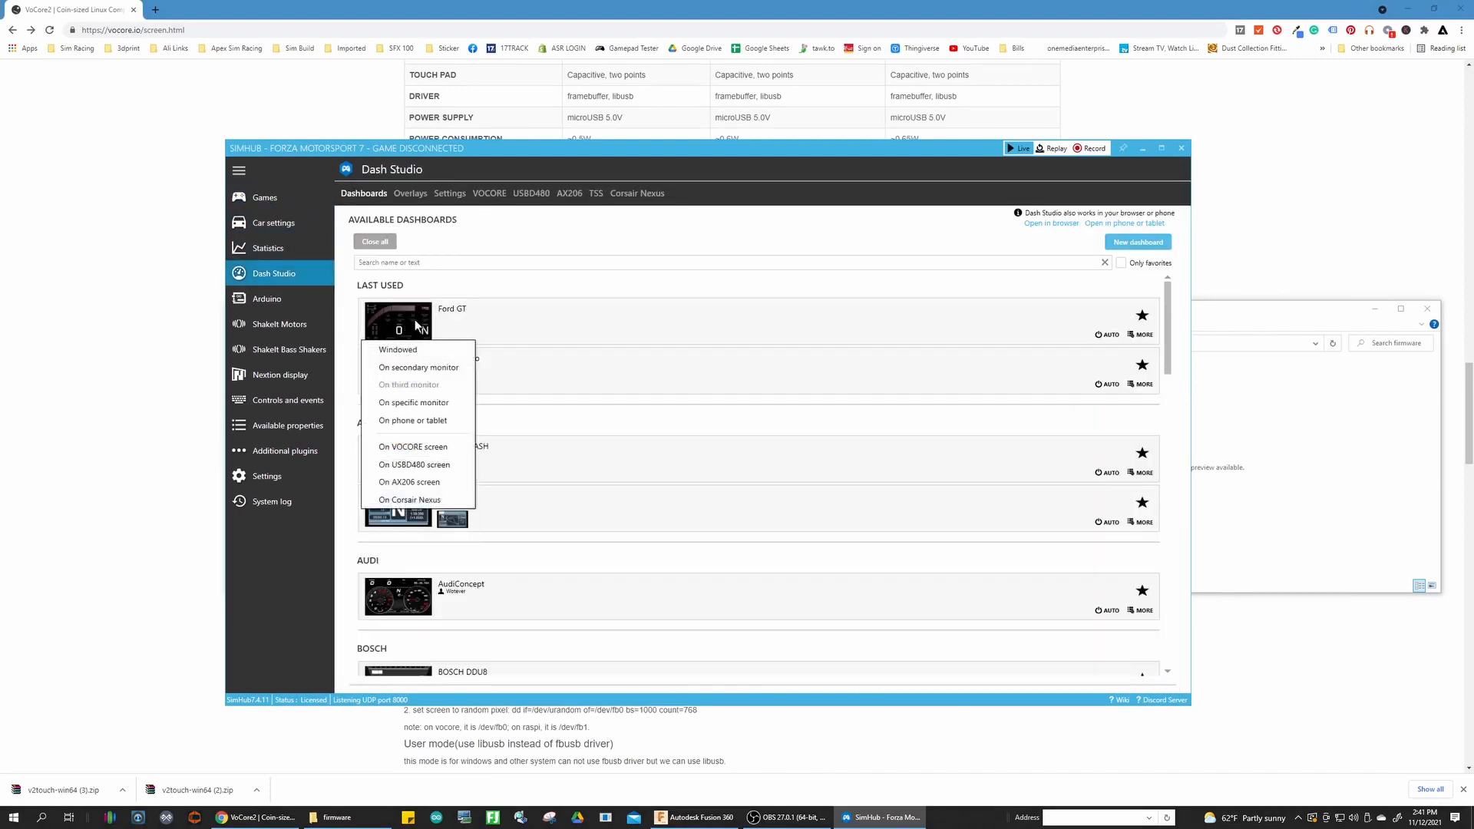